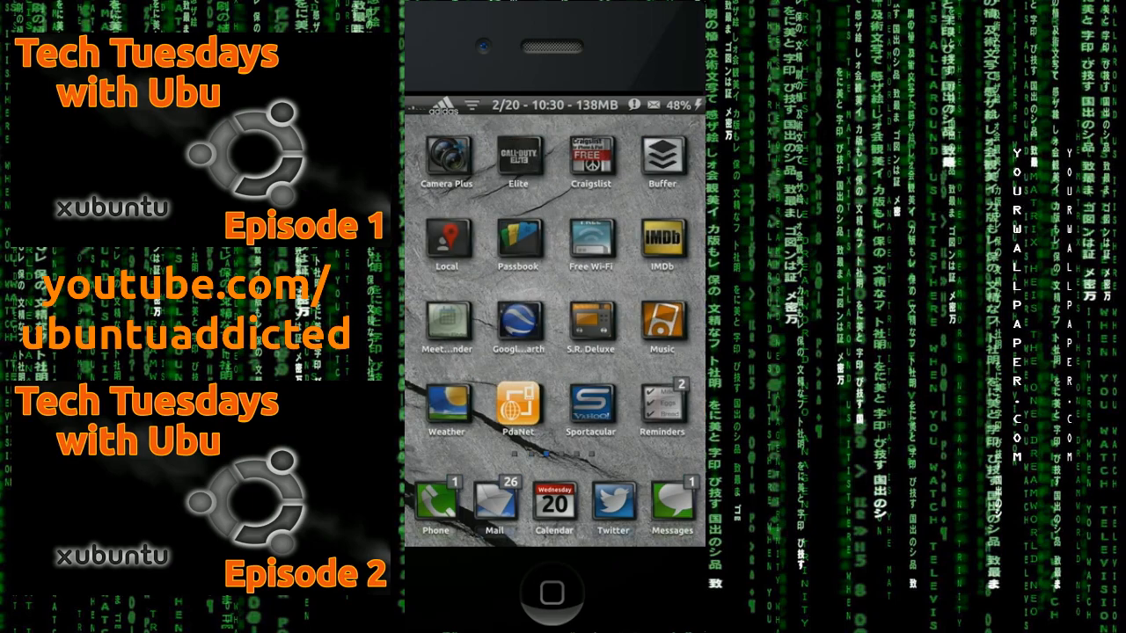
Swipe across the home screen pages to reach and launch Cydia.
scroll(left, 3)
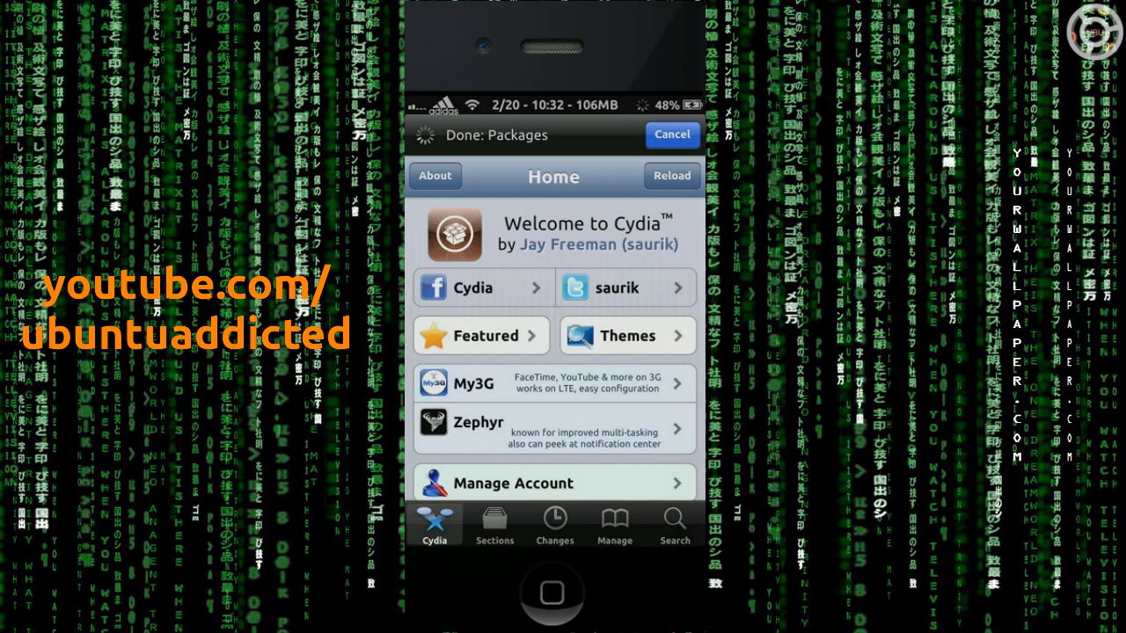
Search Cydia for 'Openb' and bring up the OpenBackup 2.0.4 details page.
click(672, 176)
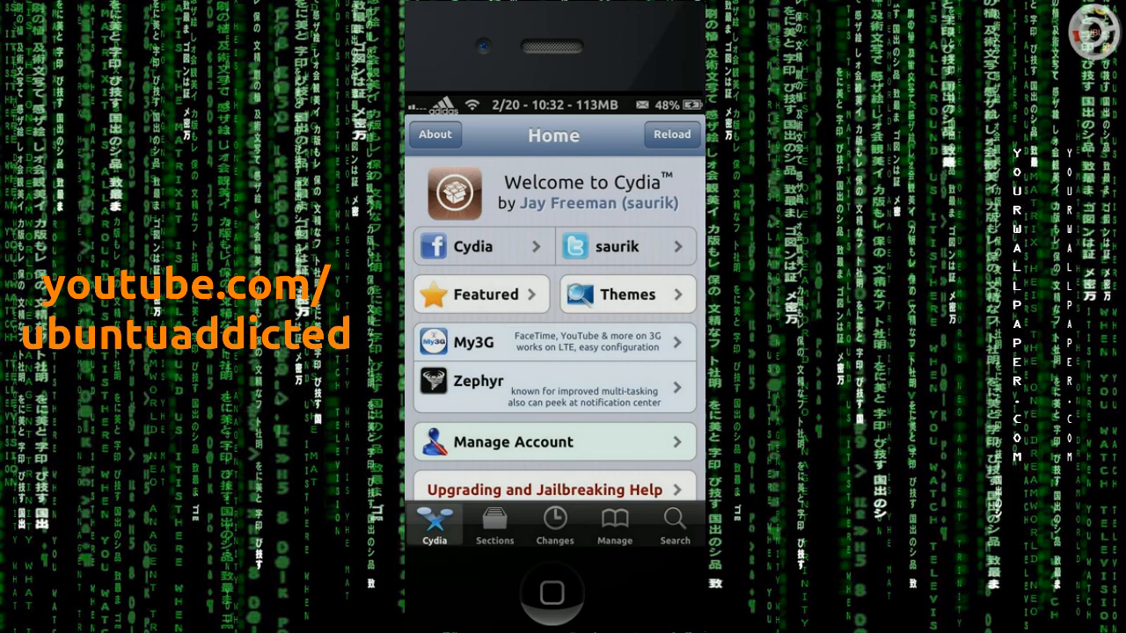
click(675, 524)
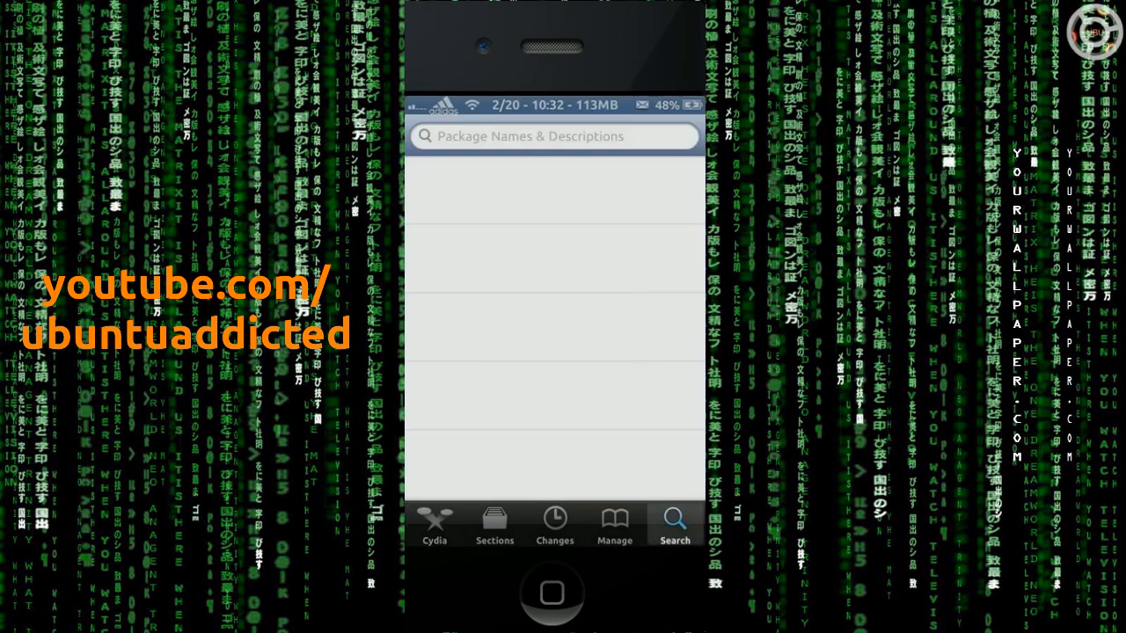
click(553, 137)
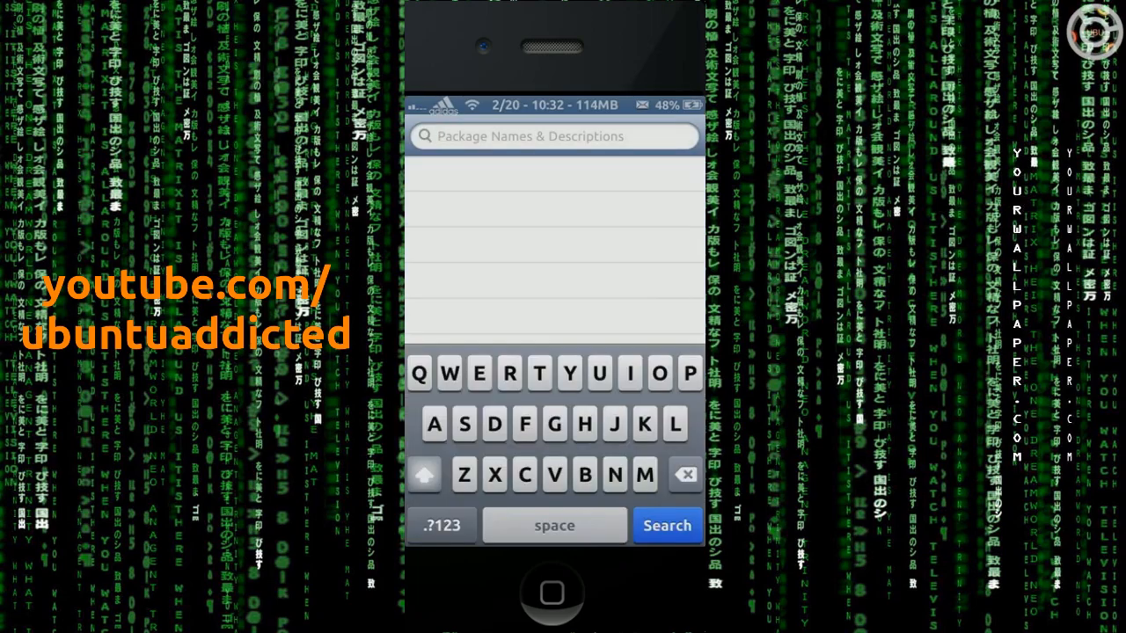
text(Open)
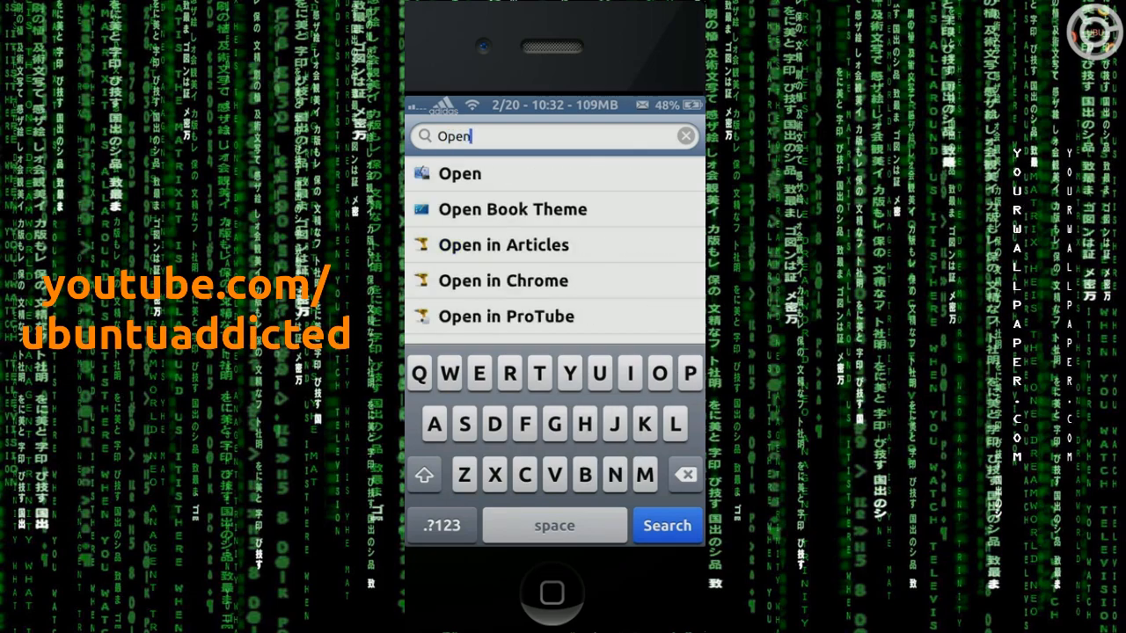
text(n)
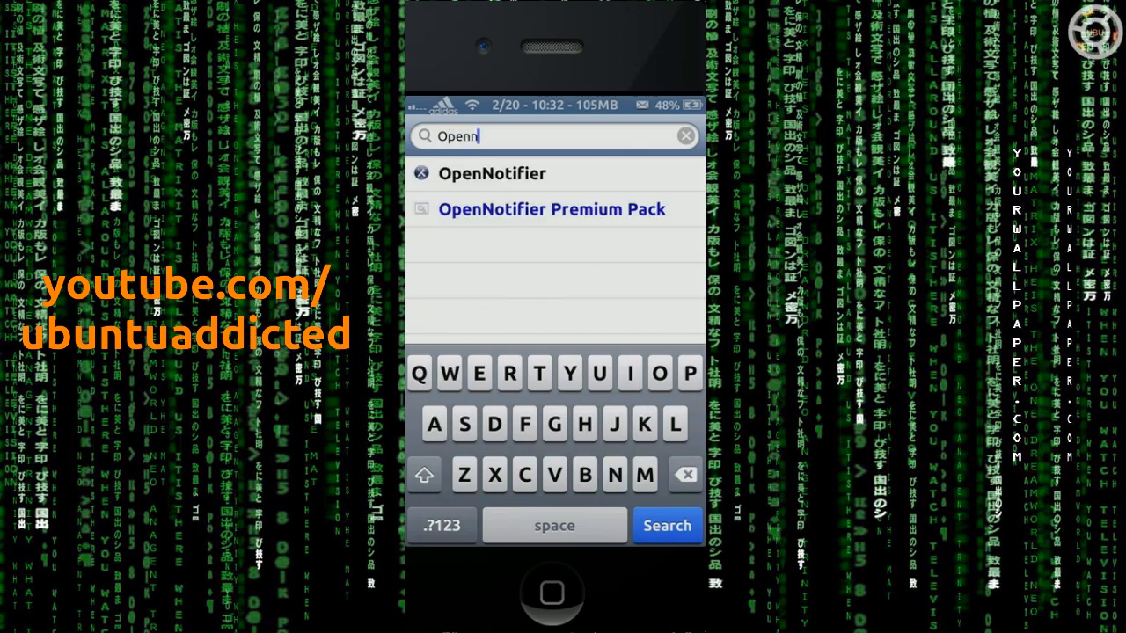
click(433, 373)
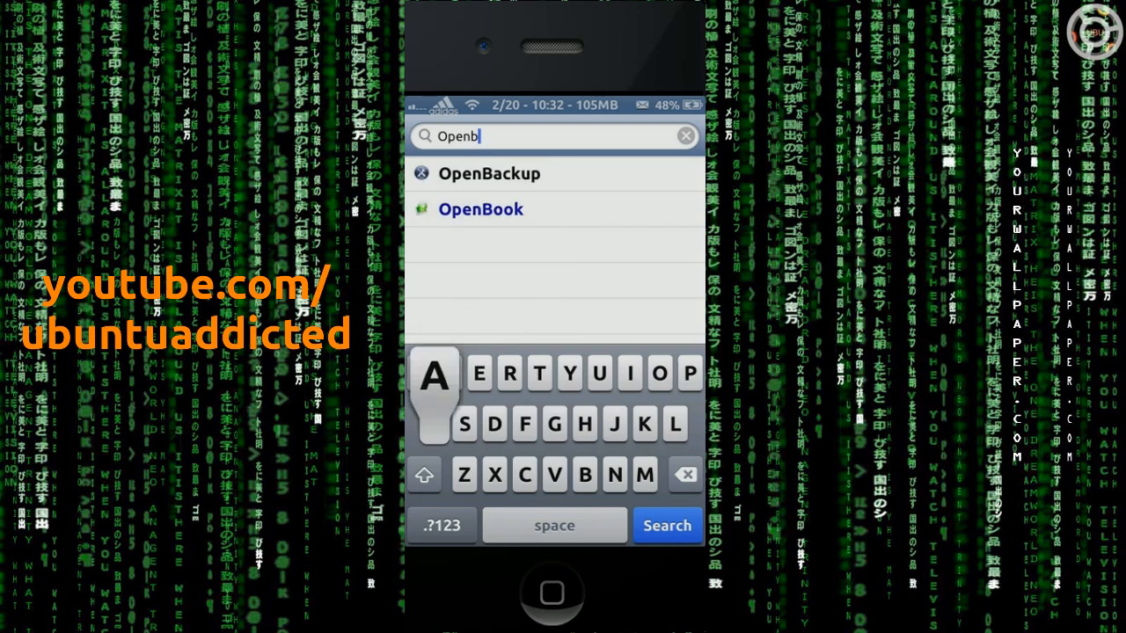
click(480, 209)
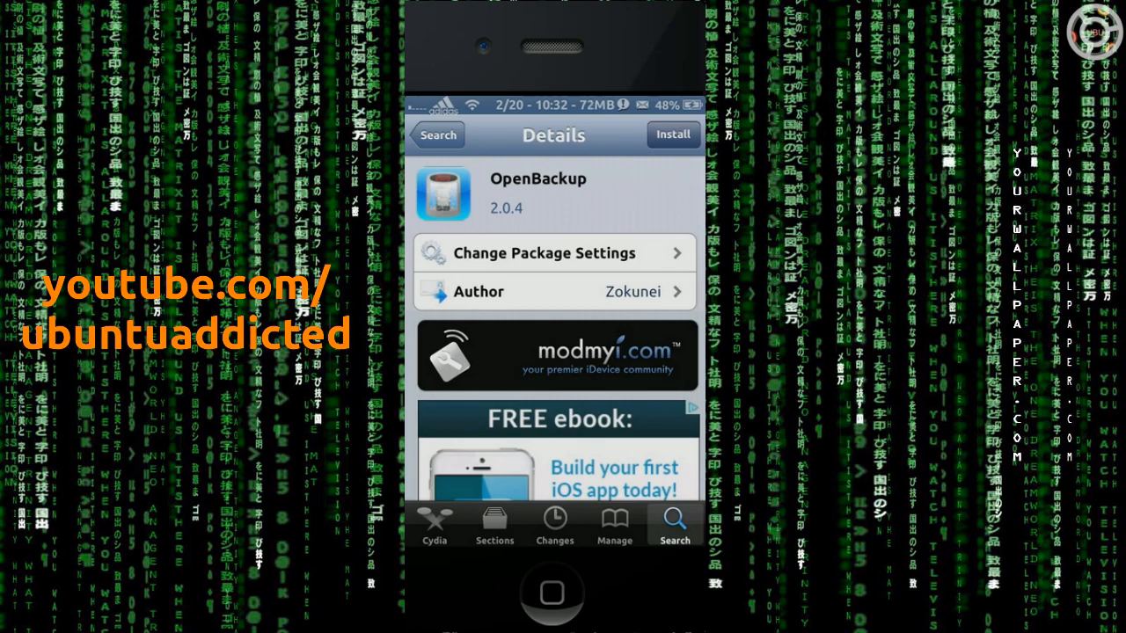
Install OpenBackup with its dependencies (APT 0.7 Strict, cURL, unzip, zip).
click(673, 134)
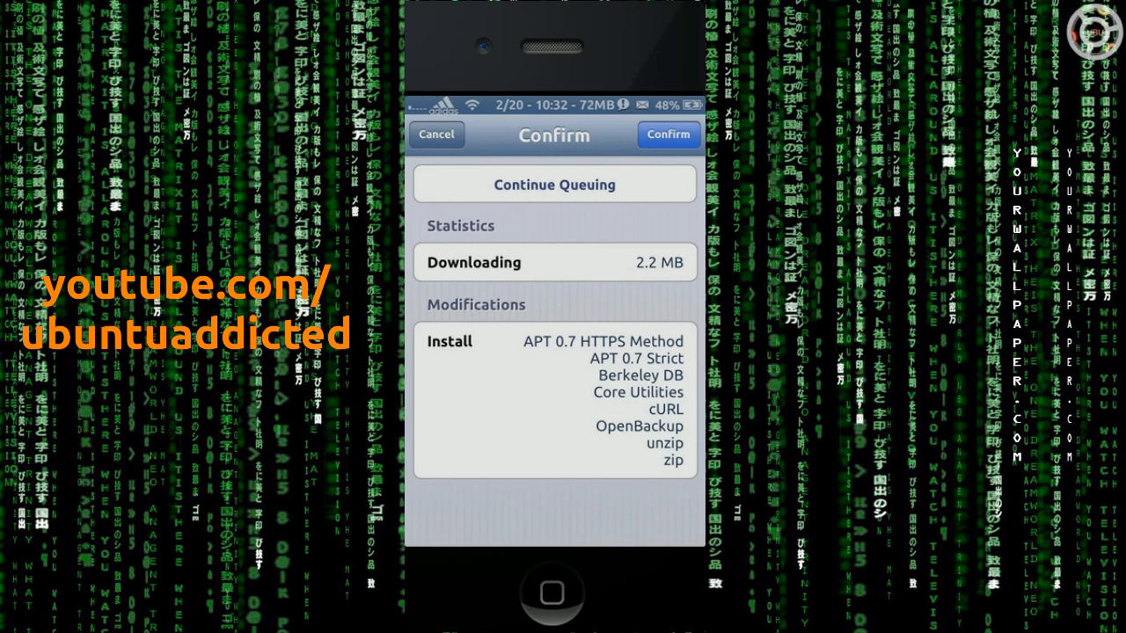
click(669, 134)
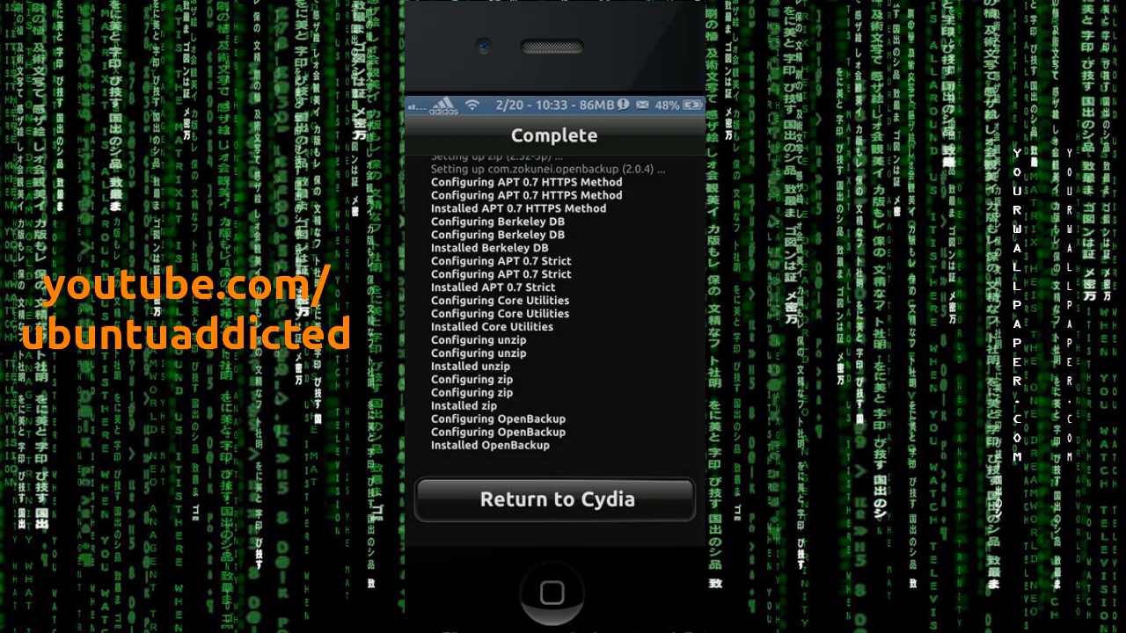
Leave Cydia and launch OpenBackup from its new home-screen icon.
click(554, 500)
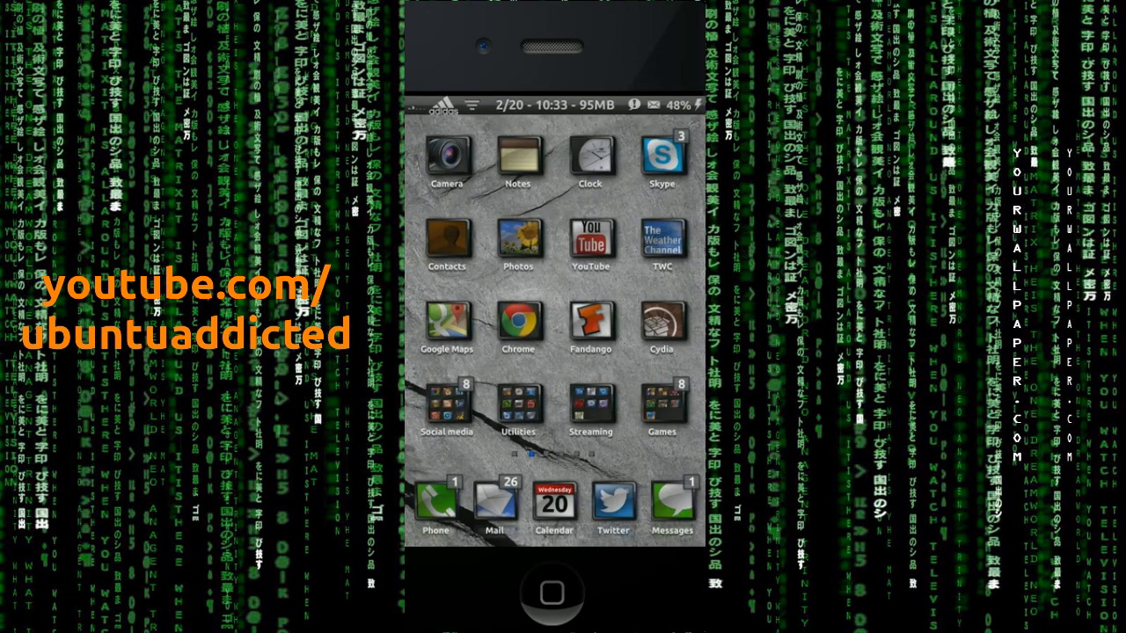
scroll(left, 3)
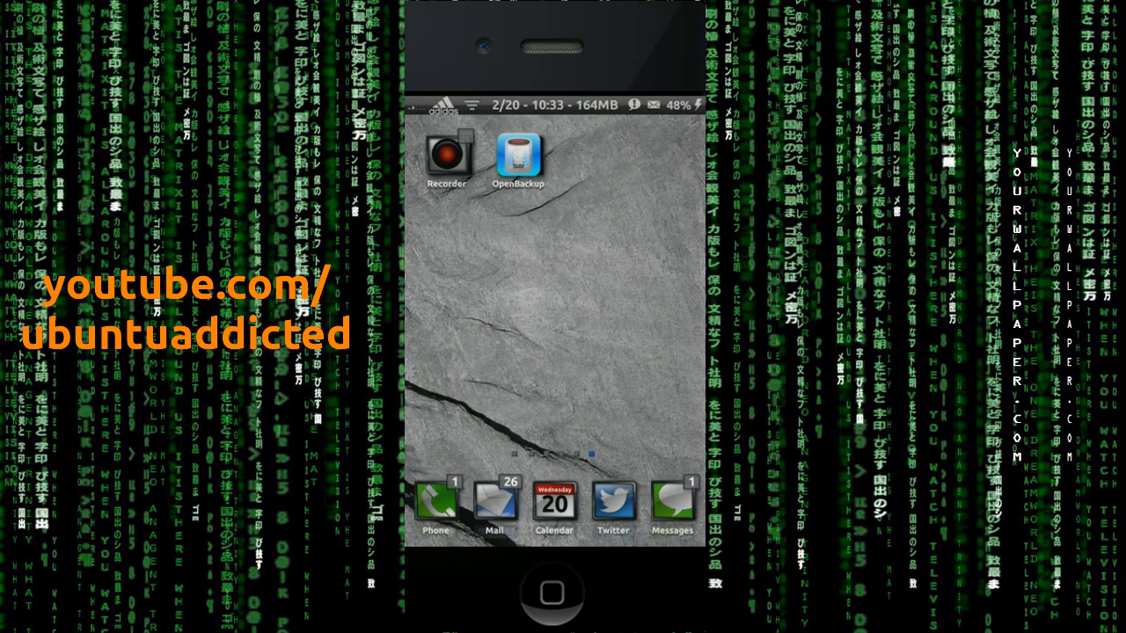
click(518, 154)
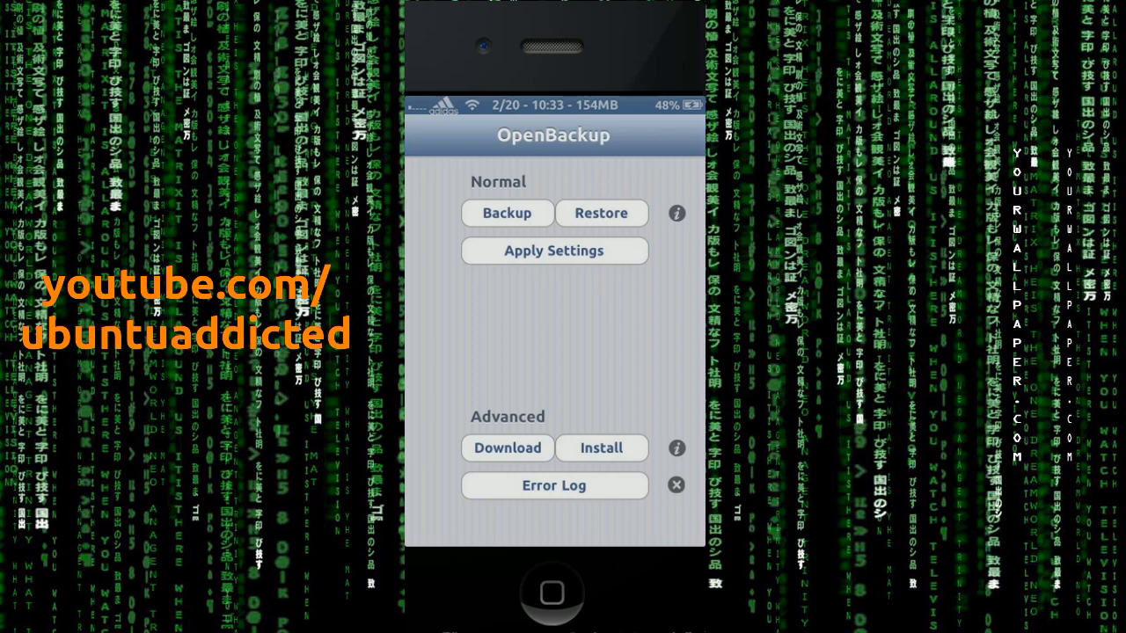
Run a Normal backup of Cydia apps and tweaks and dismiss the Backup complete alert.
click(552, 485)
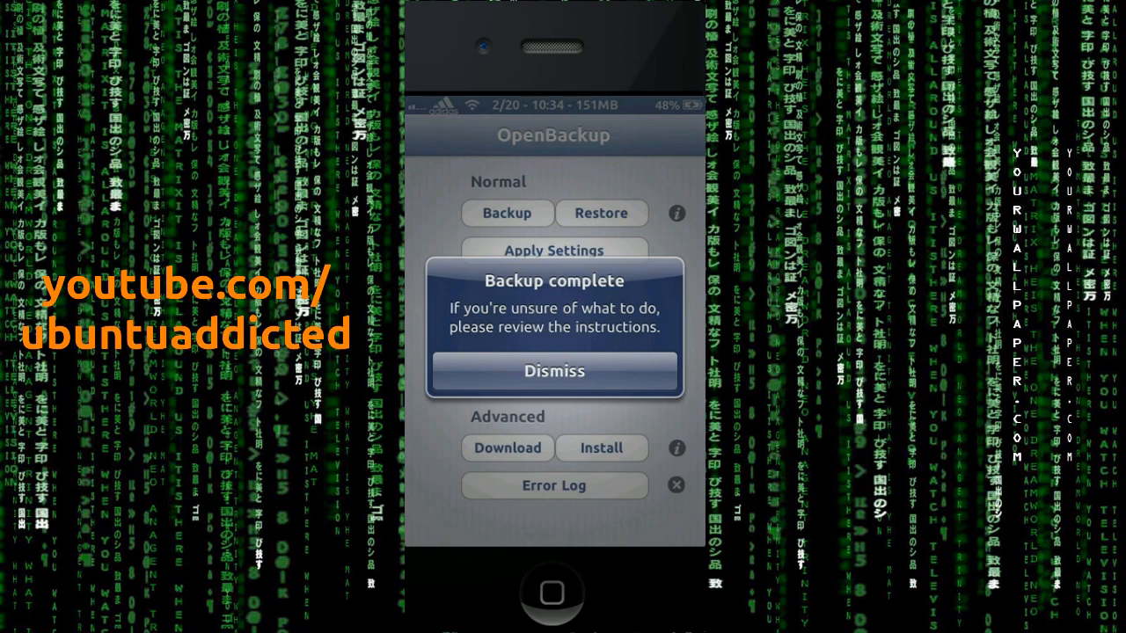
click(553, 369)
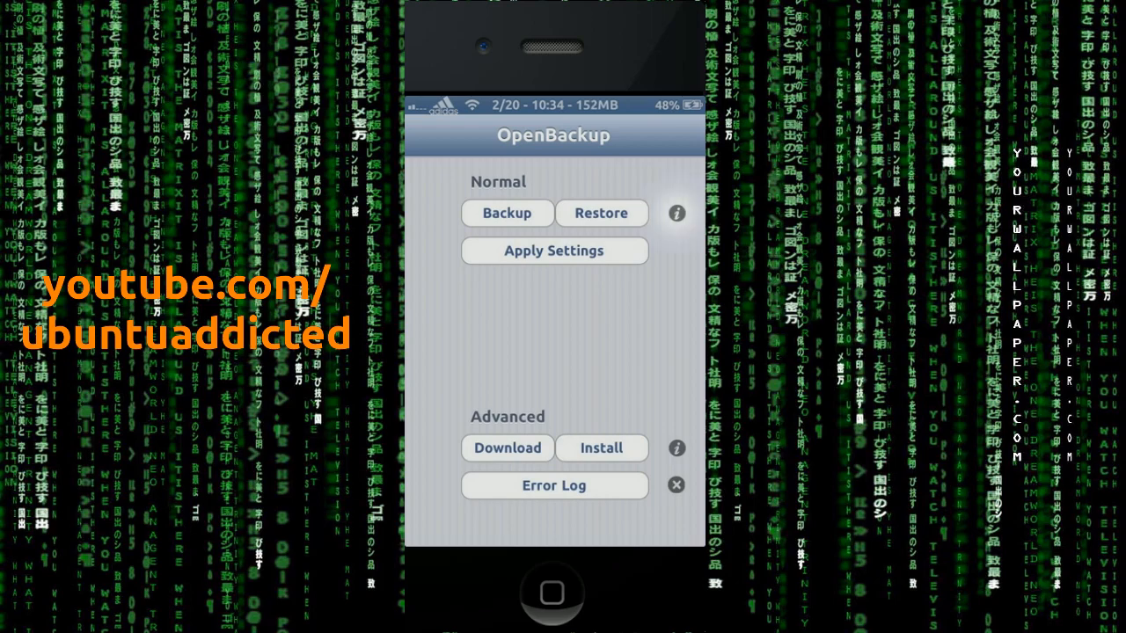
click(675, 213)
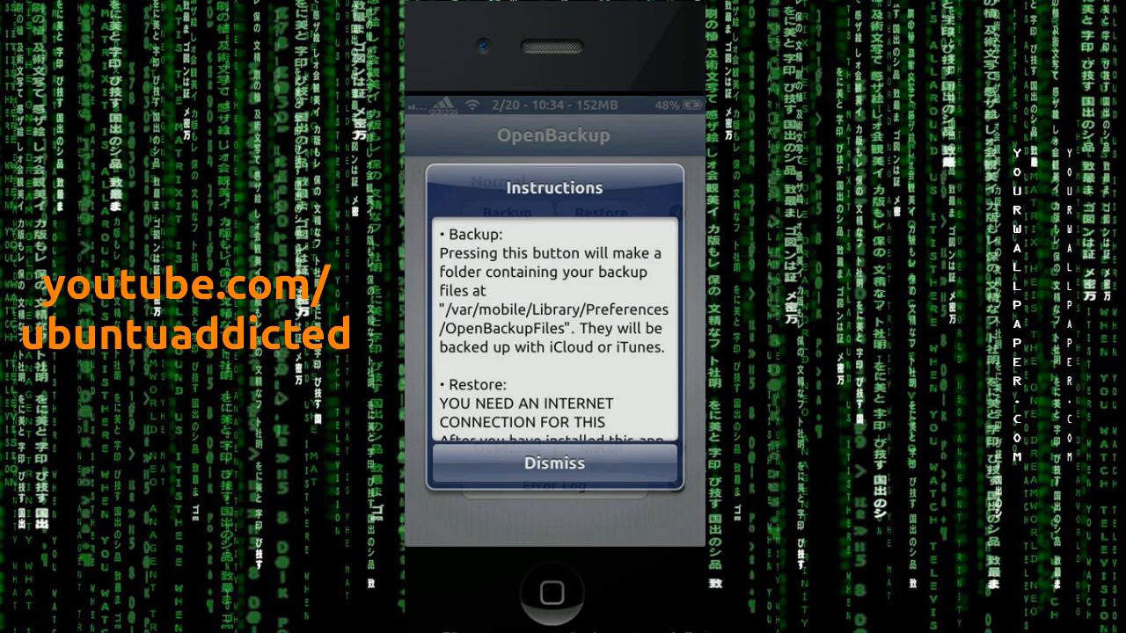
click(553, 464)
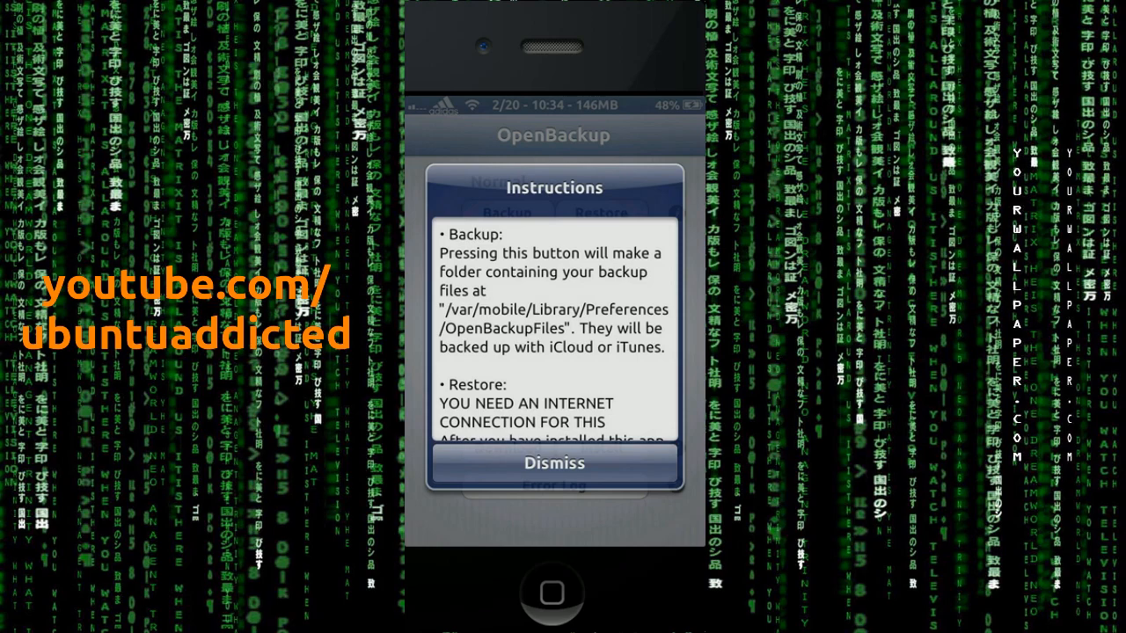
click(553, 463)
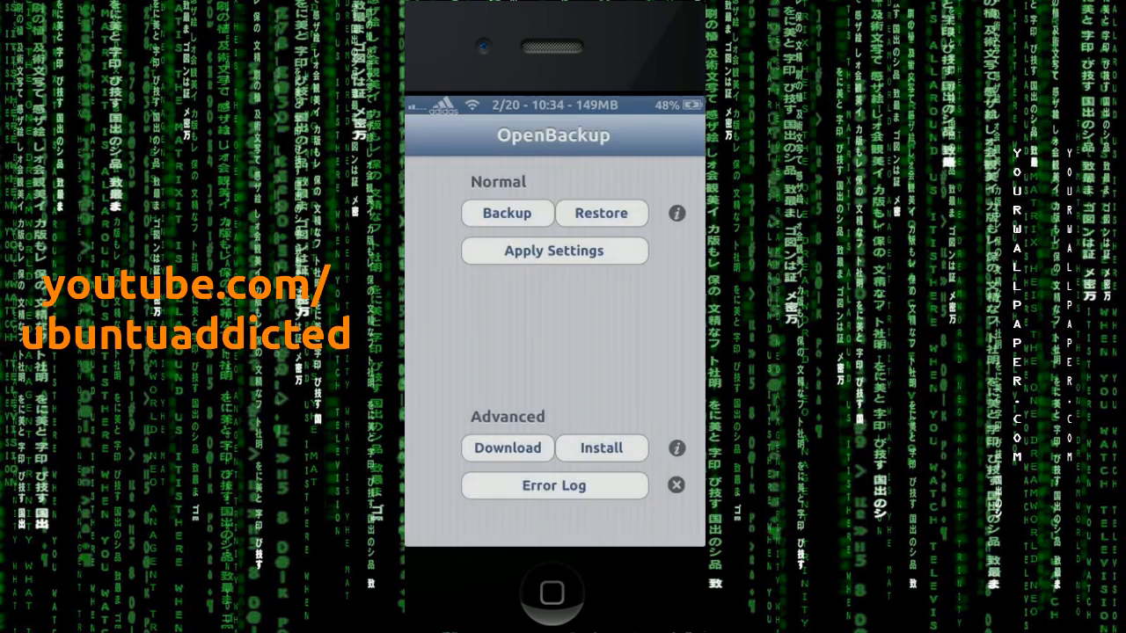